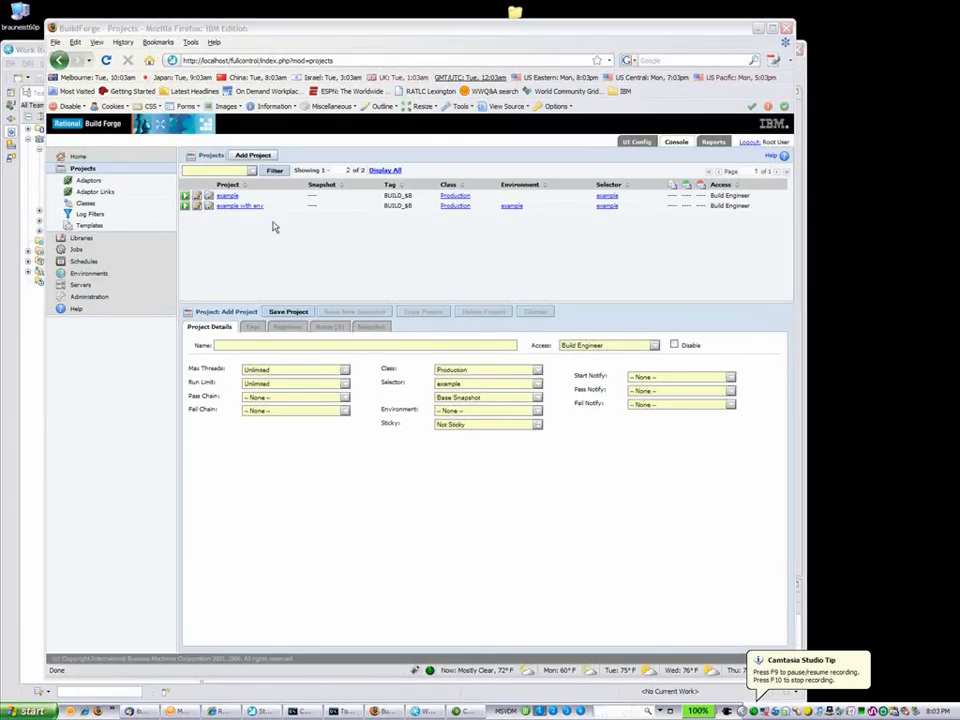
# Step: Review the example project's echo hello world step and return to the projects list
pyautogui.click(228, 196)
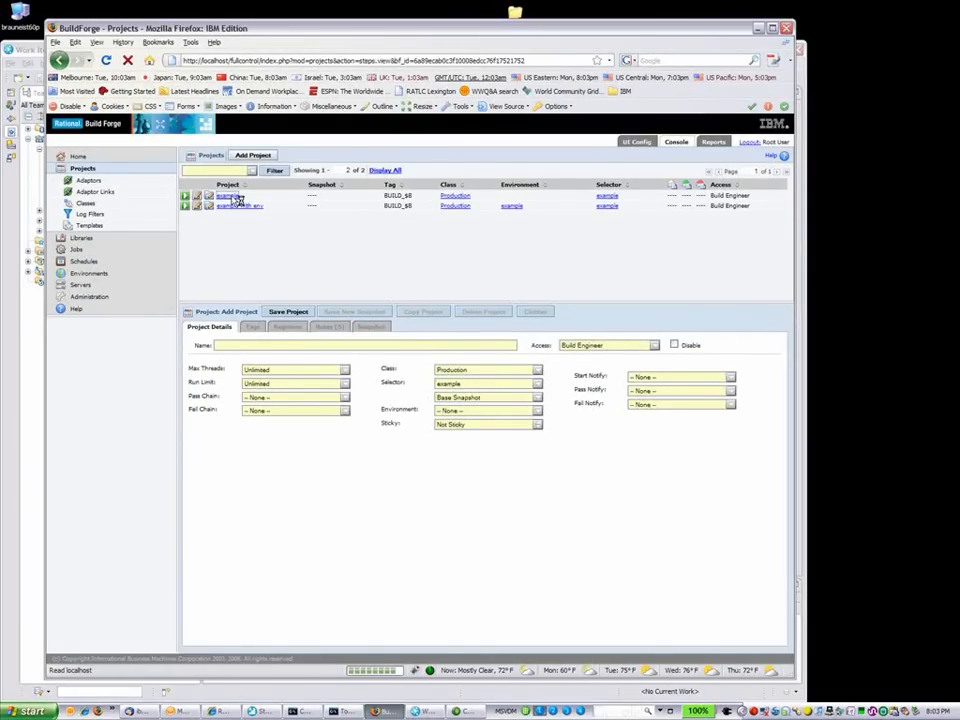
pyautogui.click(230, 196)
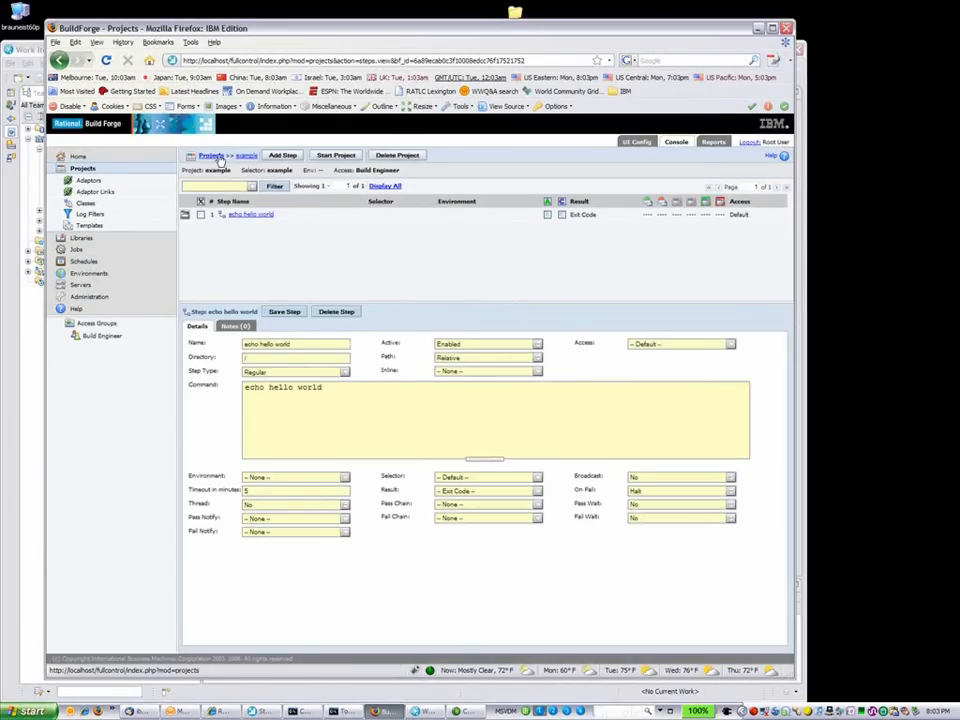
pyautogui.click(210, 156)
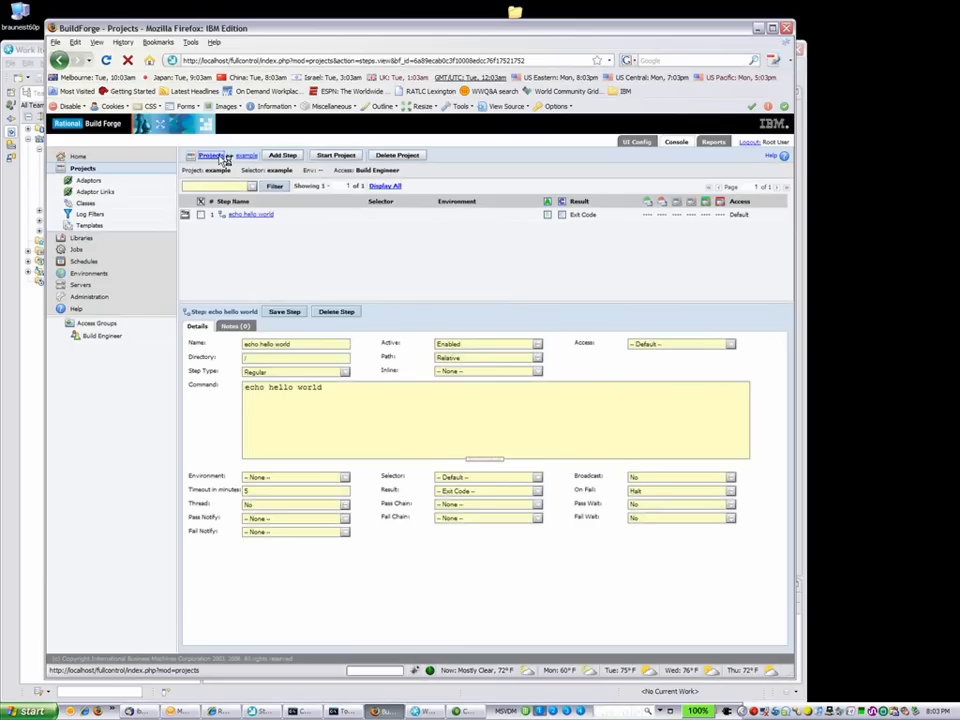
pyautogui.click(210, 156)
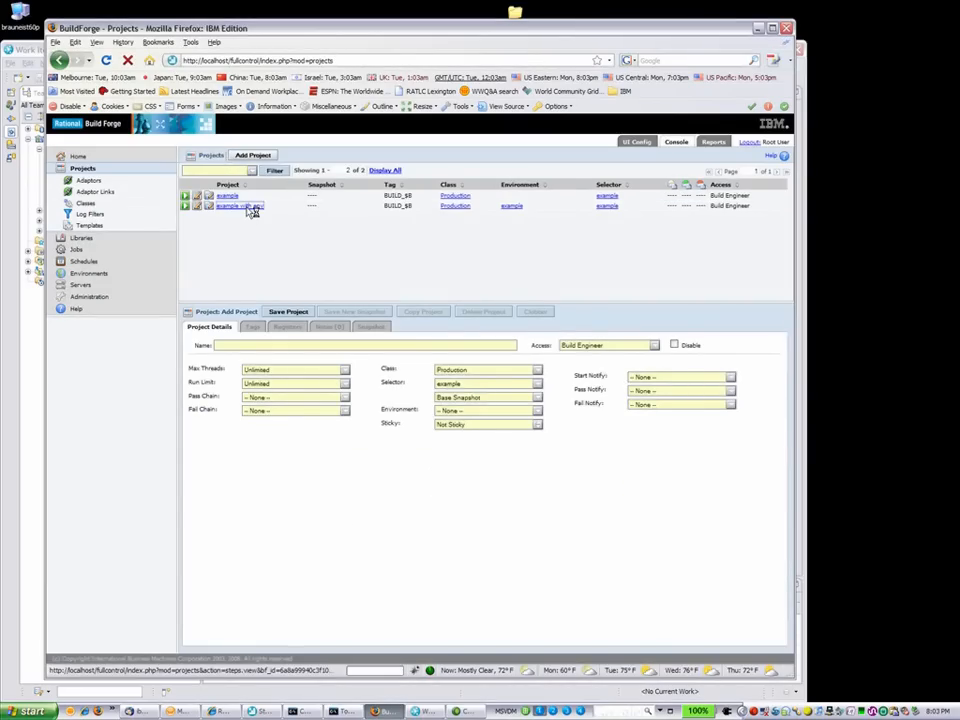
# Step: Review the example with env project's echo name step and the environments list, then show Team Concert
pyautogui.click(240, 206)
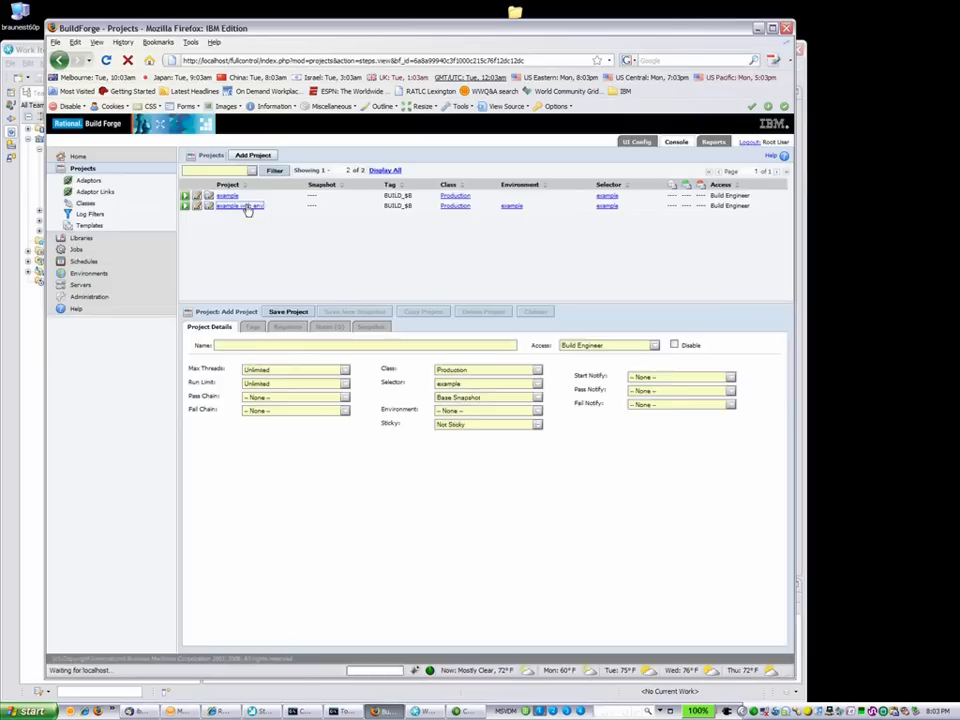
pyautogui.click(240, 204)
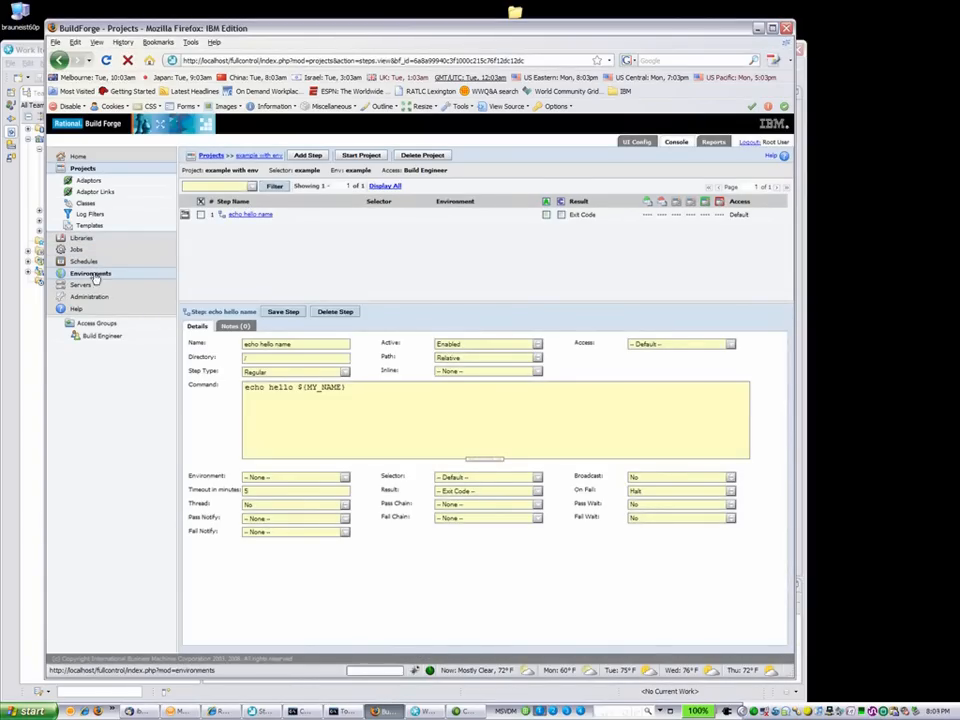
pyautogui.click(92, 272)
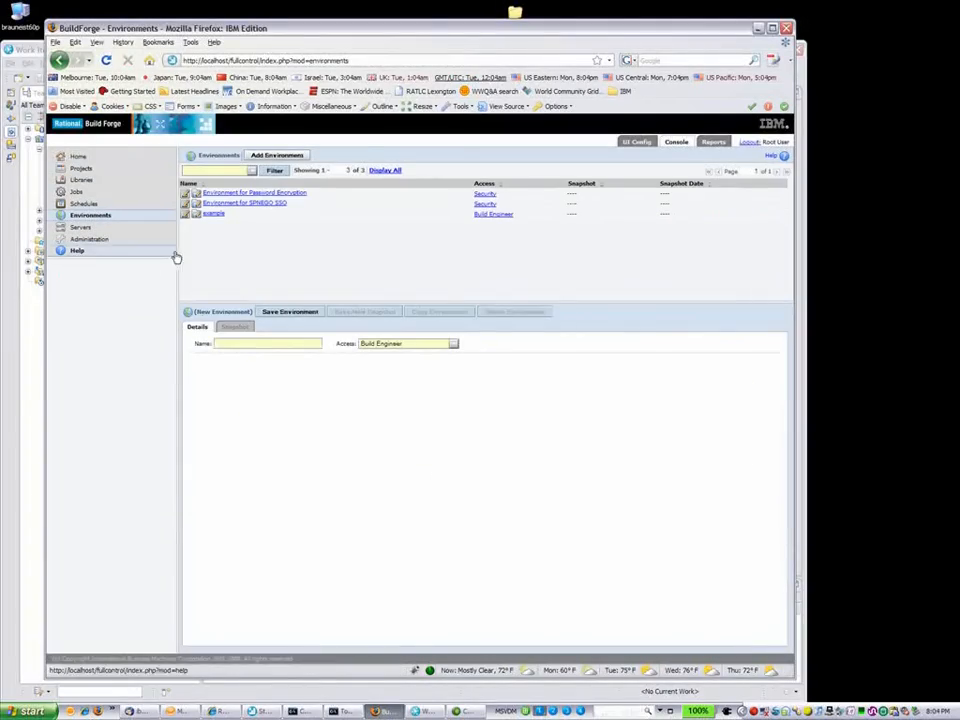
pyautogui.click(212, 212)
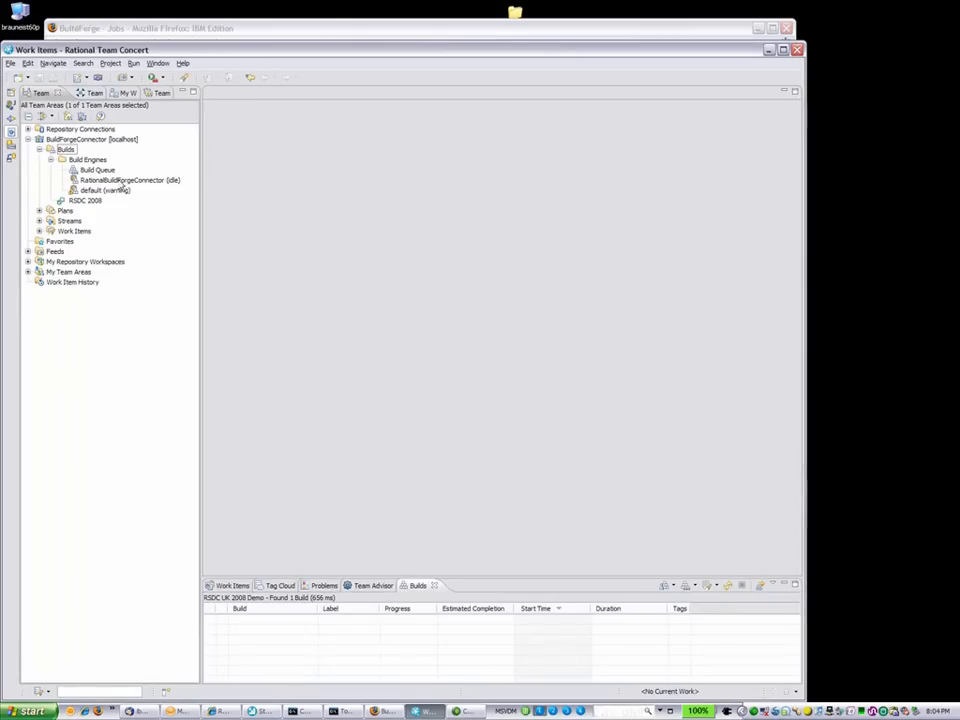
# Step: Create build definition RSDC UK 2008 Demo from the Rational Build Forge template
pyautogui.rightClick(66, 148)
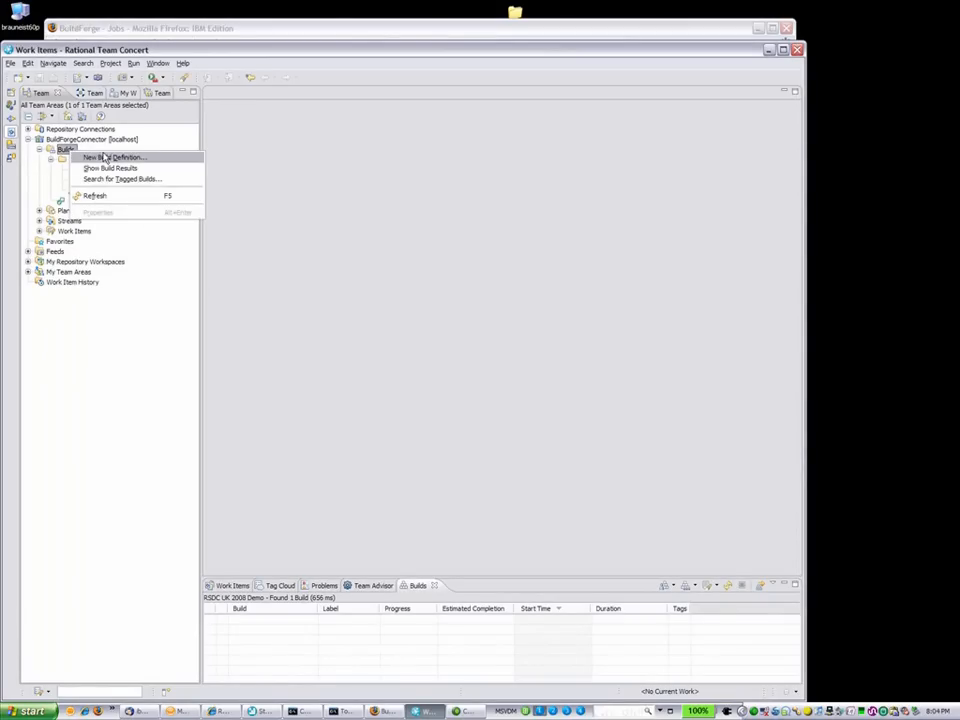
pyautogui.click(116, 156)
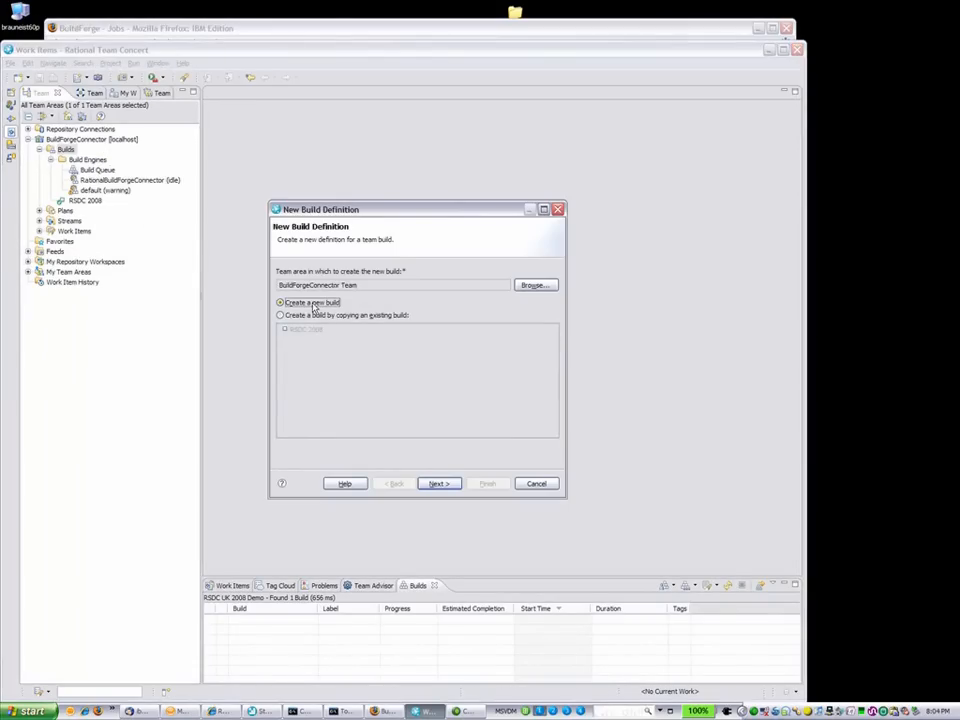
pyautogui.click(438, 482)
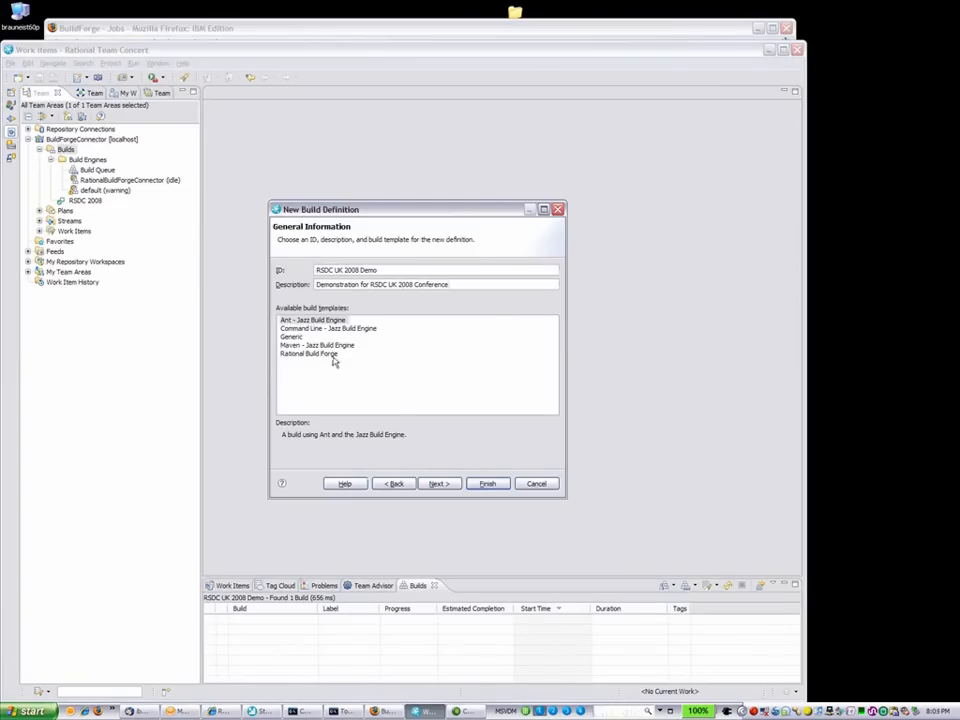
pyautogui.click(308, 352)
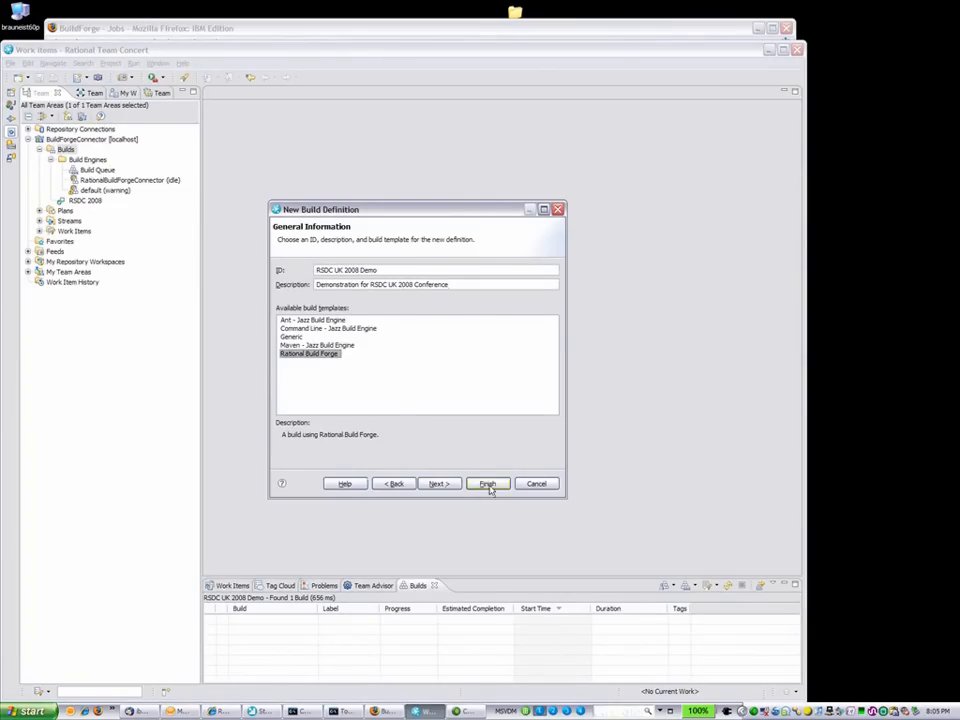
pyautogui.click(488, 482)
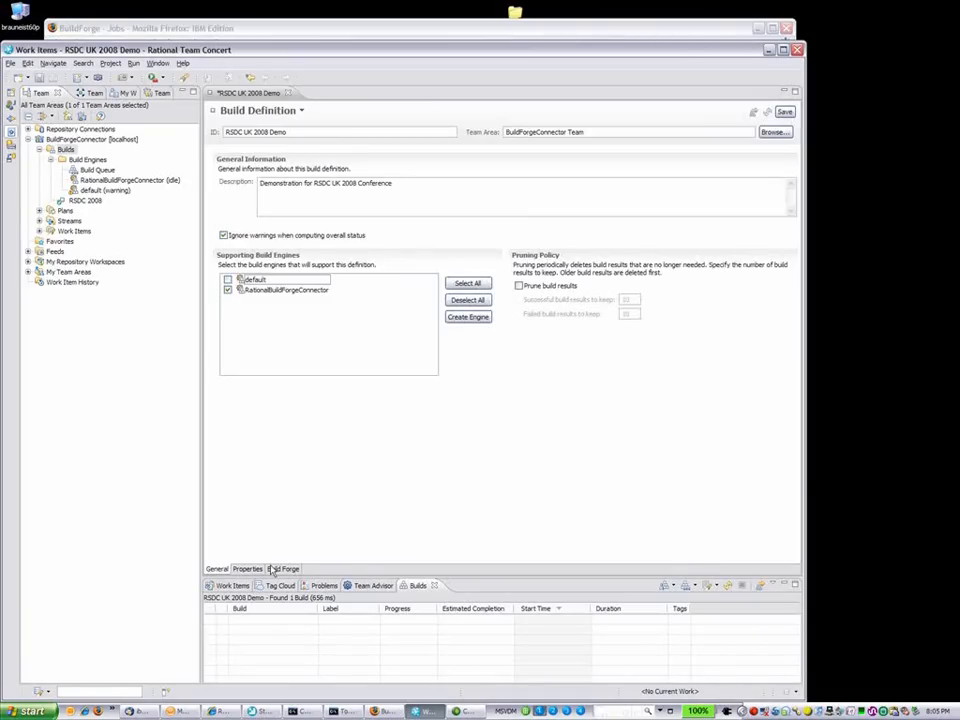
# Step: Connect the definition to Build Forge on localhost as user rtc and fetch the project list
pyautogui.click(284, 568)
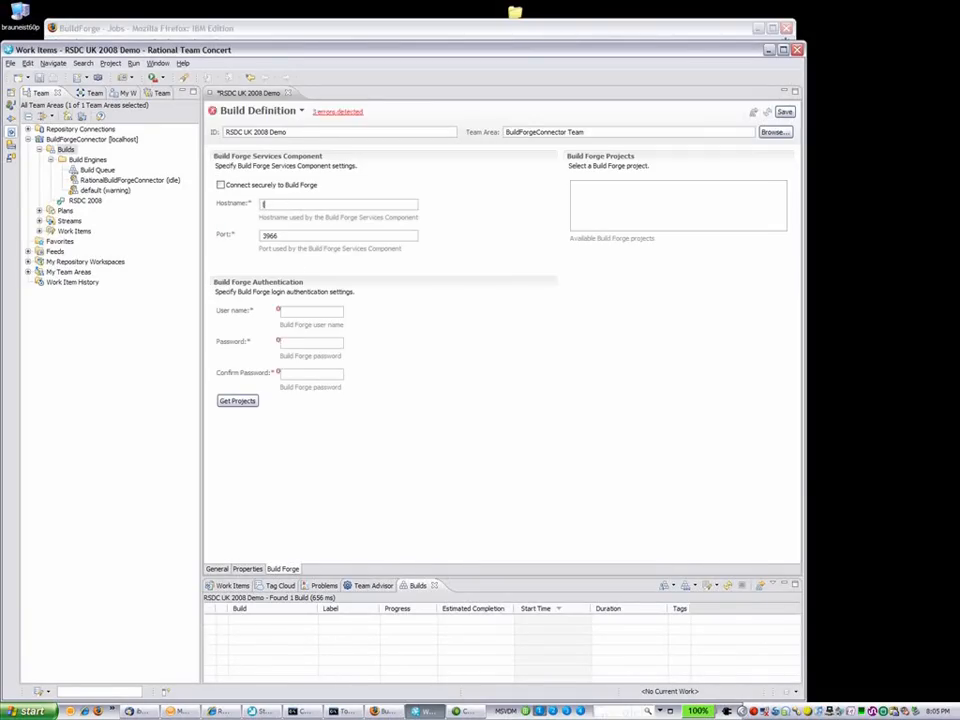
pyautogui.write('localhost')
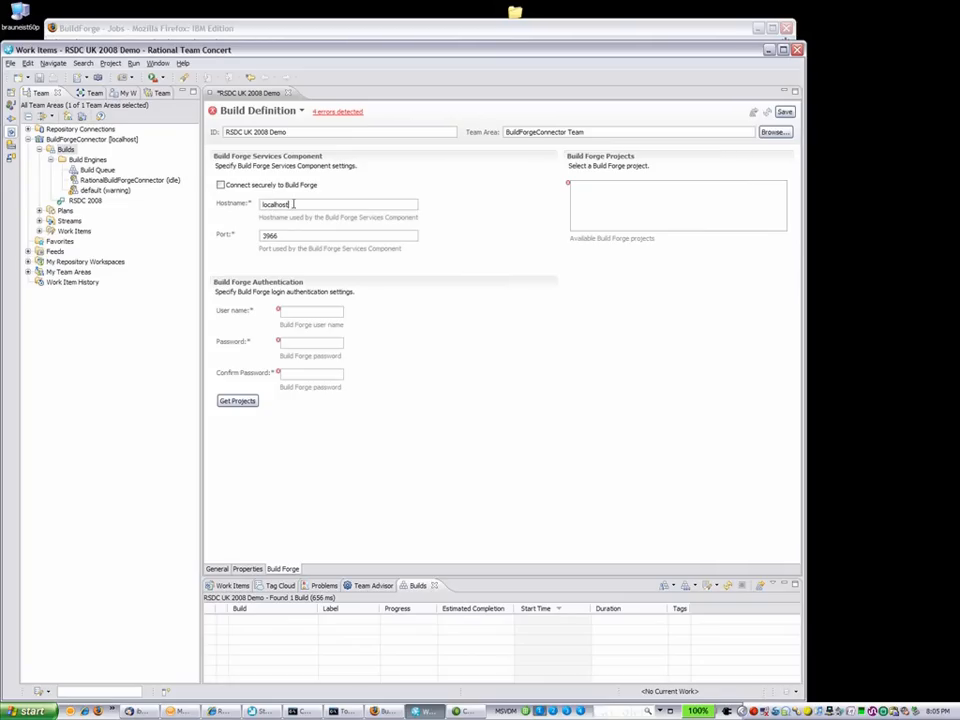
pyautogui.write('r')
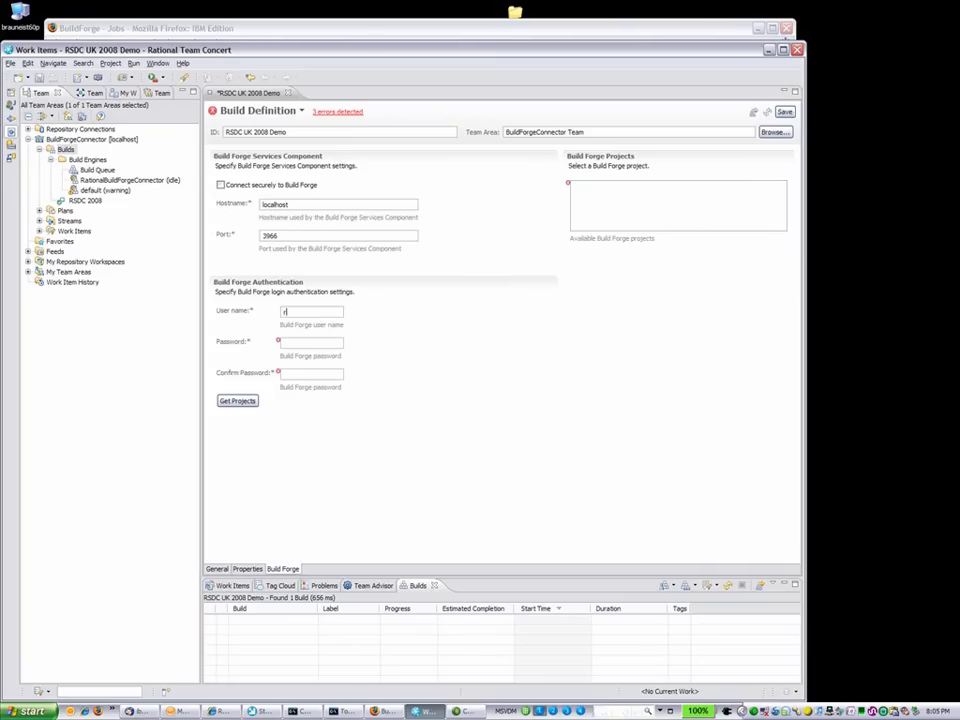
pyautogui.write('rtc')
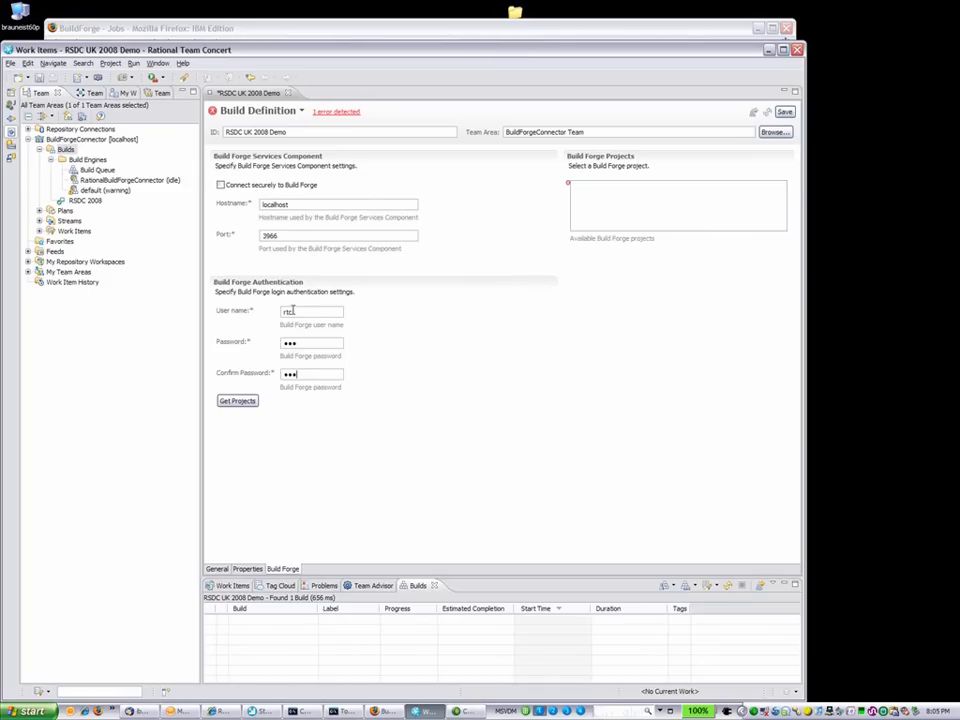
pyautogui.click(236, 400)
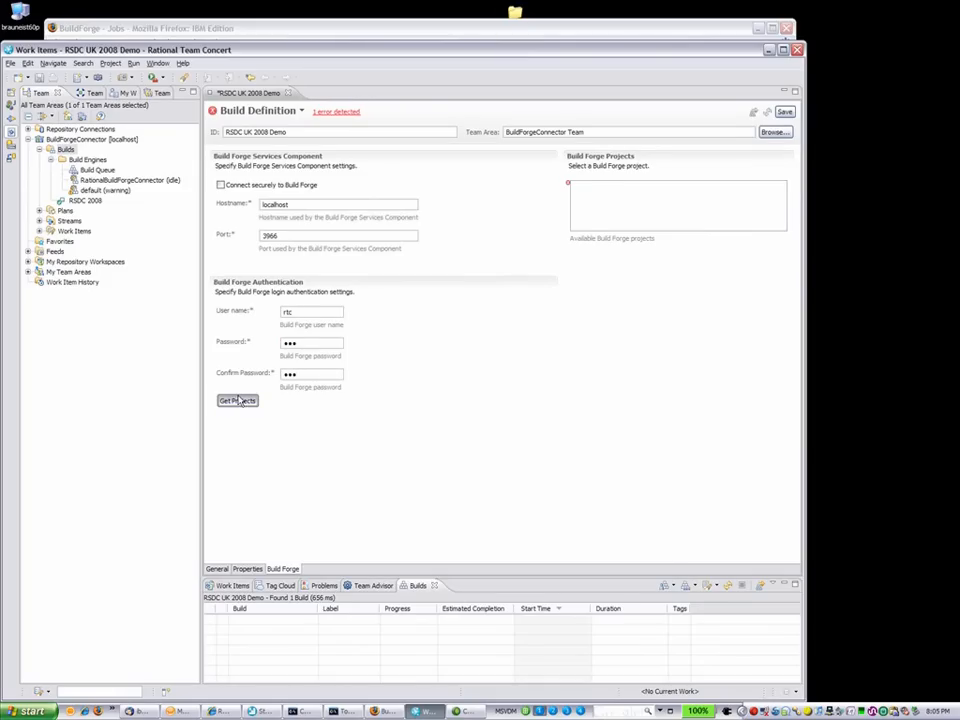
pyautogui.click(236, 400)
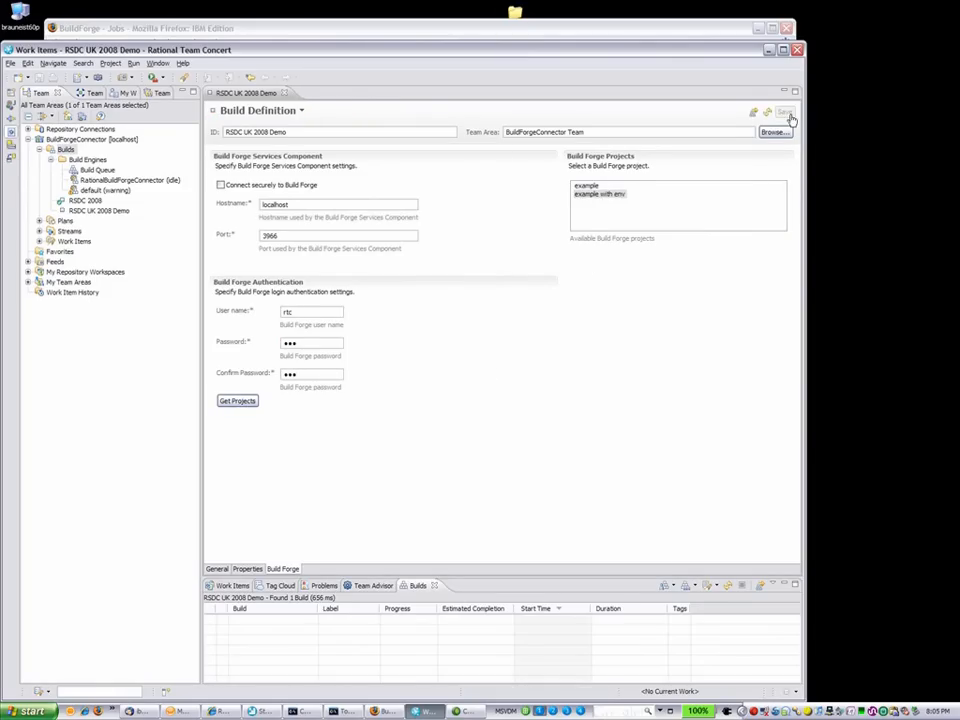
# Step: Select the example with env project and view the definition's build properties
pyautogui.click(770, 116)
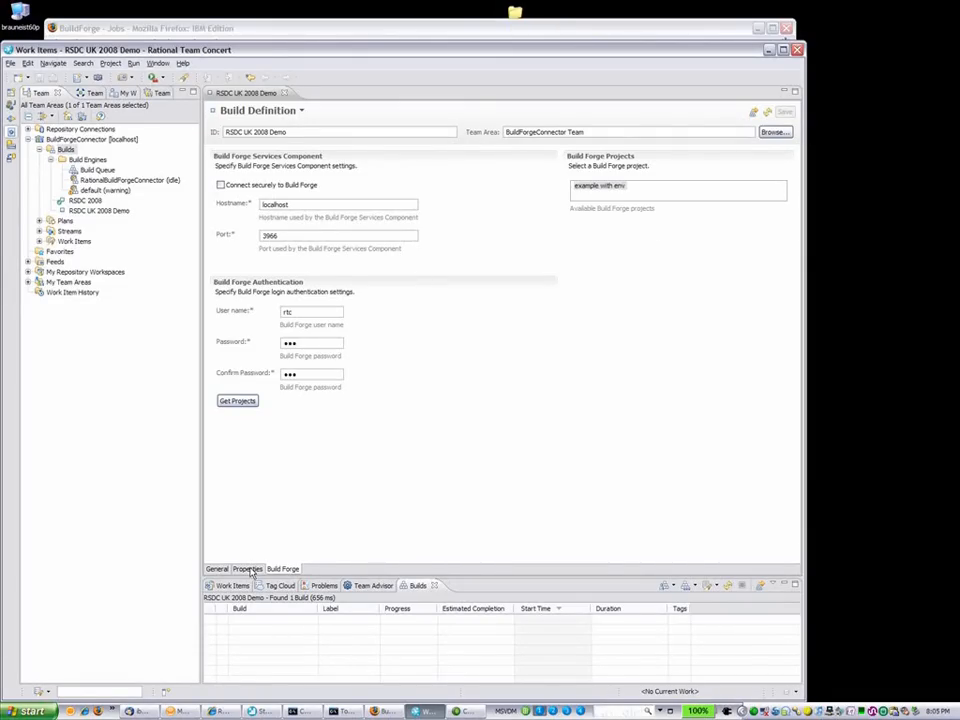
pyautogui.click(248, 568)
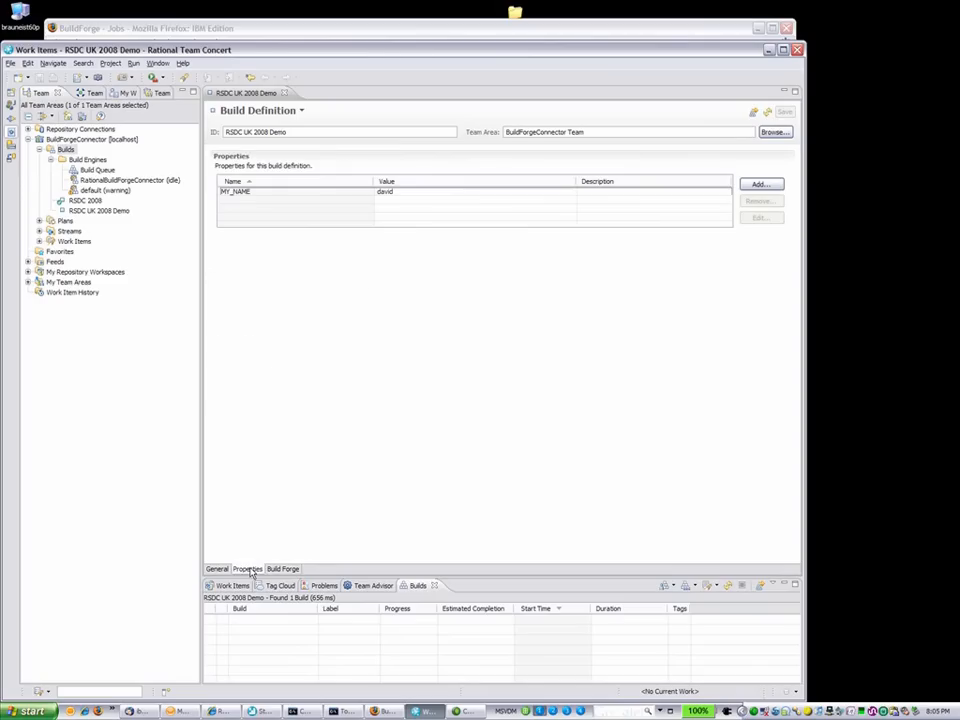
pyautogui.moveTo(216, 494)
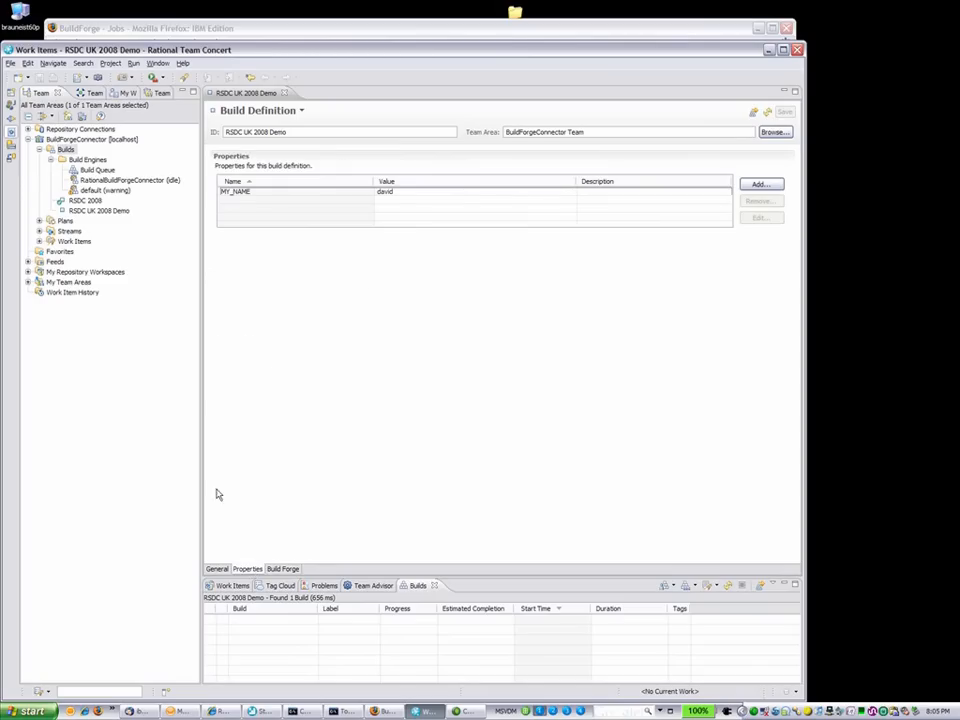
pyautogui.moveTo(128, 218)
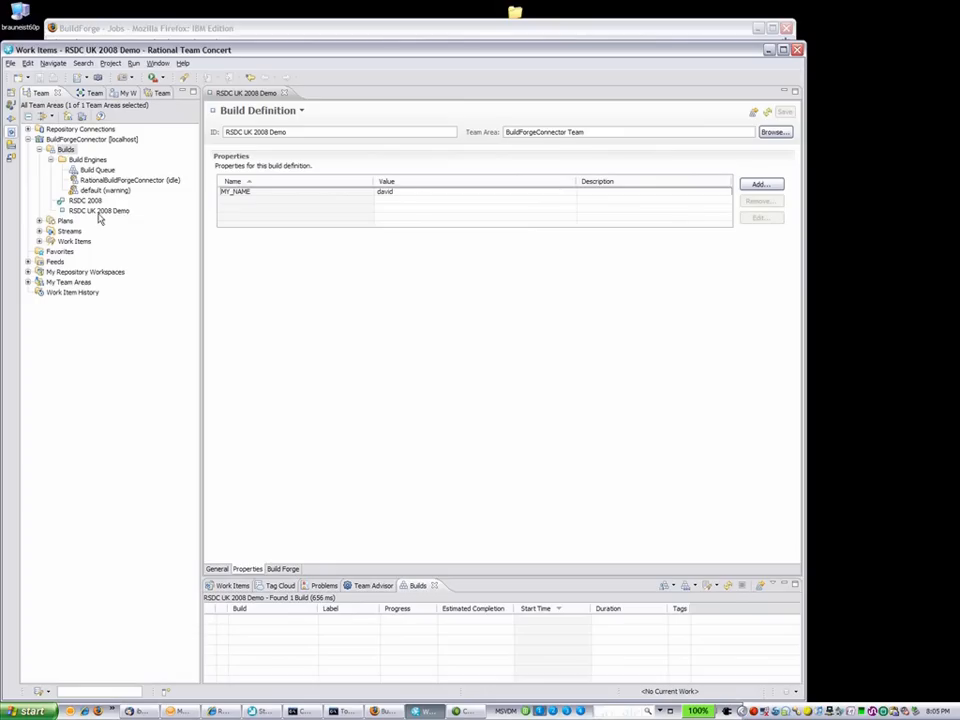
# Step: Request a build of the RSDC UK 2008 Demo definition
pyautogui.rightClick(100, 210)
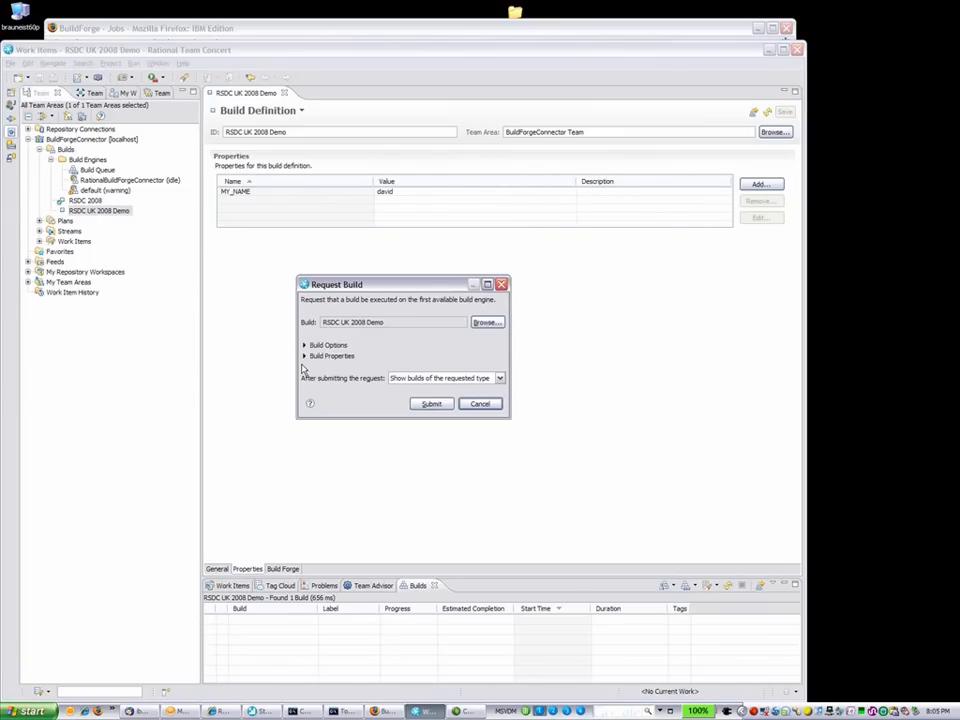
# Step: Override the name property from david to adrian and submit the build request
pyautogui.click(306, 356)
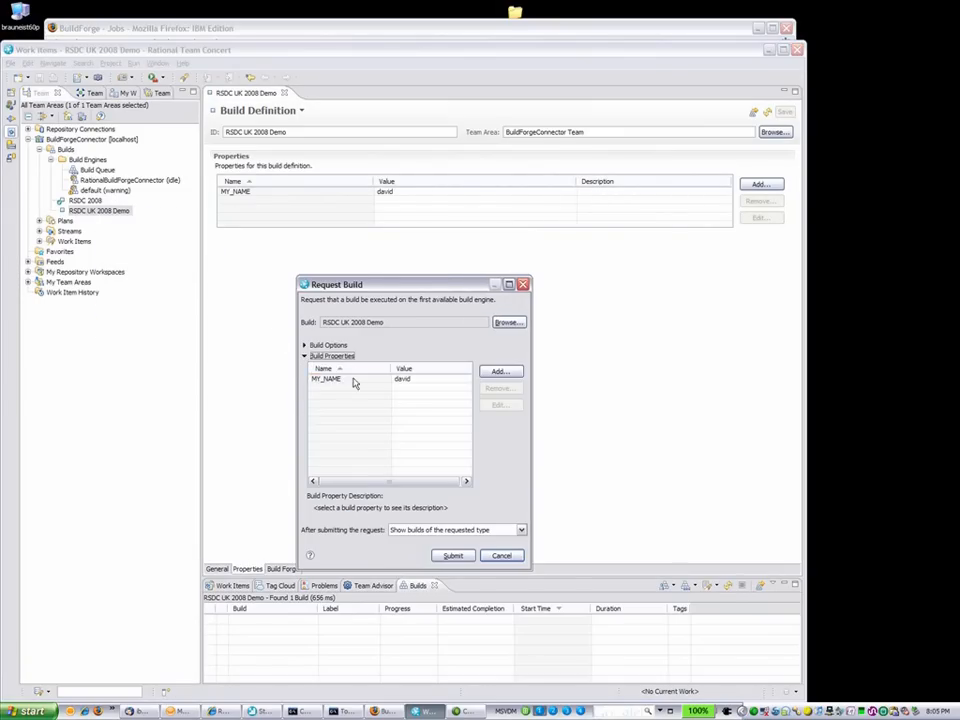
pyautogui.click(350, 378)
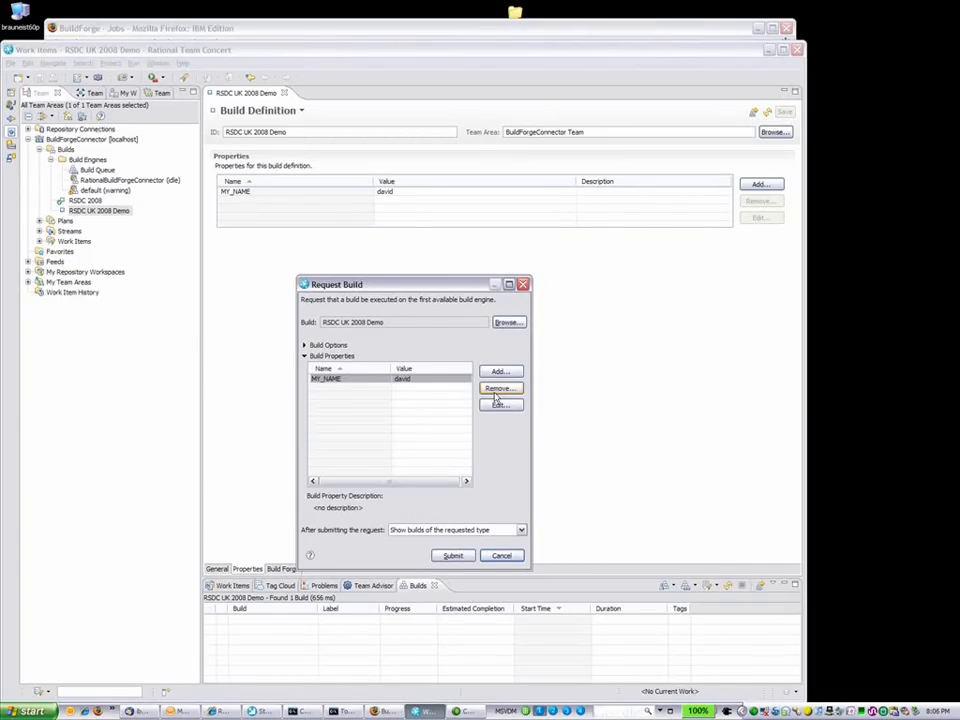
pyautogui.click(500, 404)
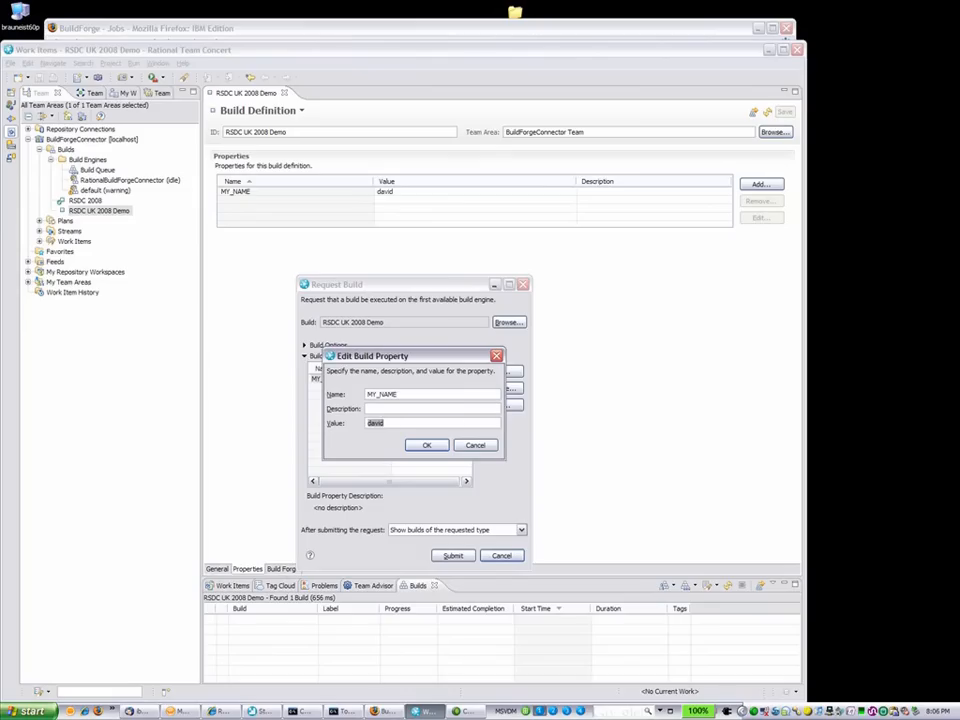
pyautogui.write('adrian')
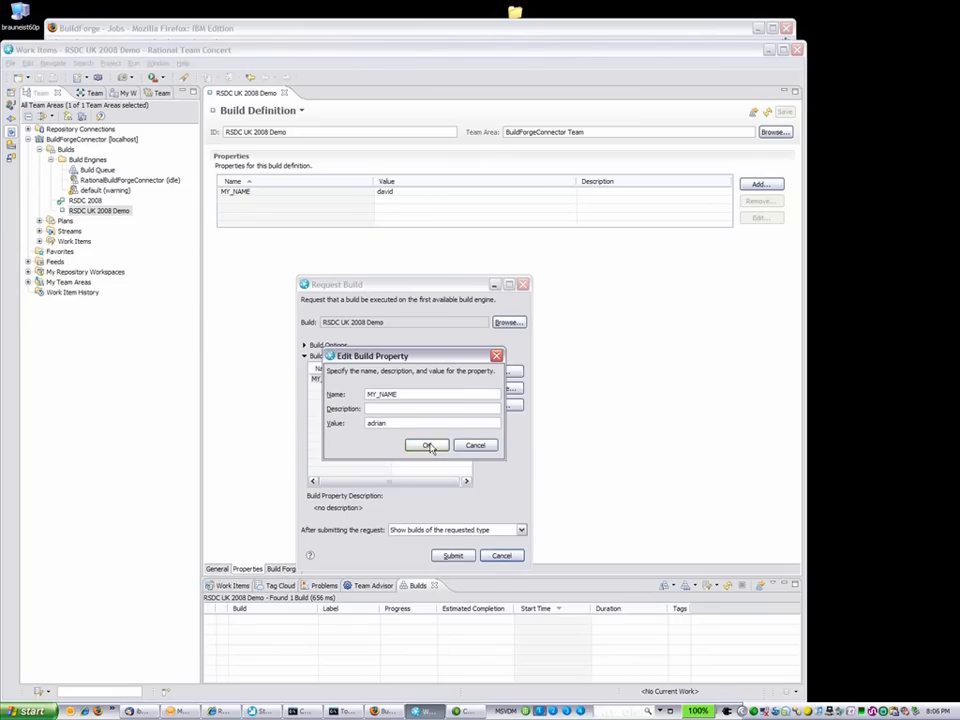
pyautogui.click(428, 444)
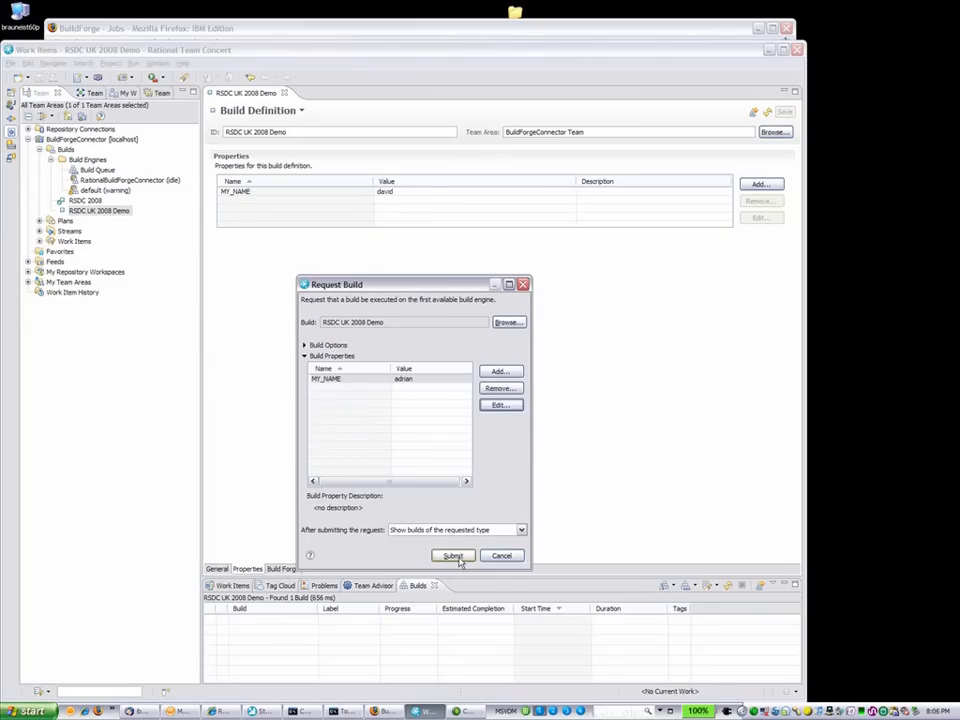
pyautogui.click(452, 556)
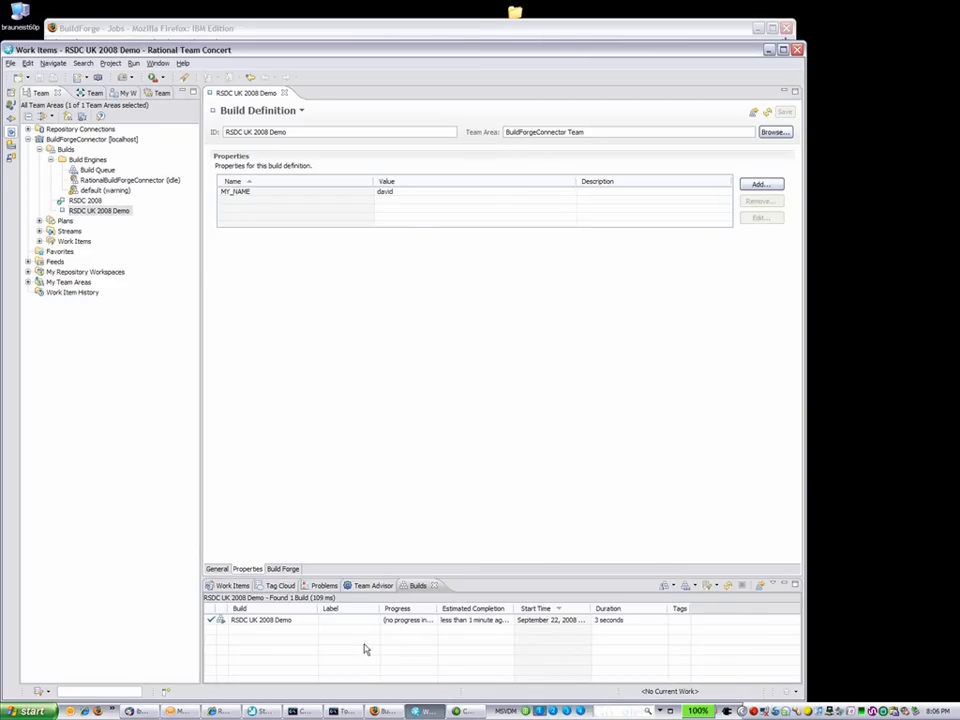
# Step: Open the running RSDC UK 2008 Demo build result and refresh it
pyautogui.doubleClick(260, 620)
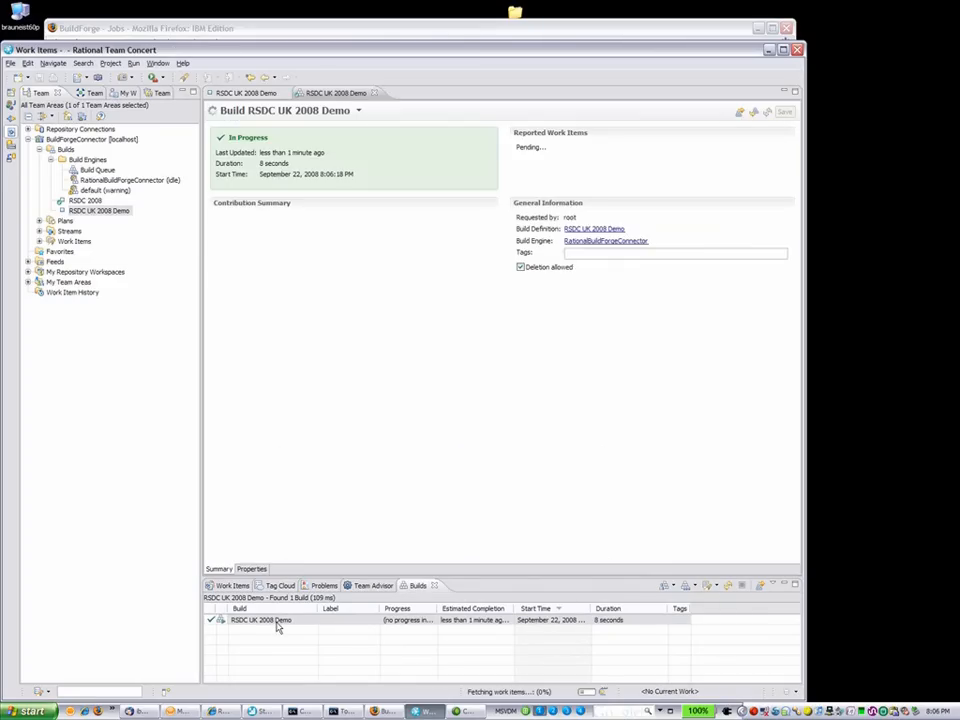
pyautogui.moveTo(538, 652)
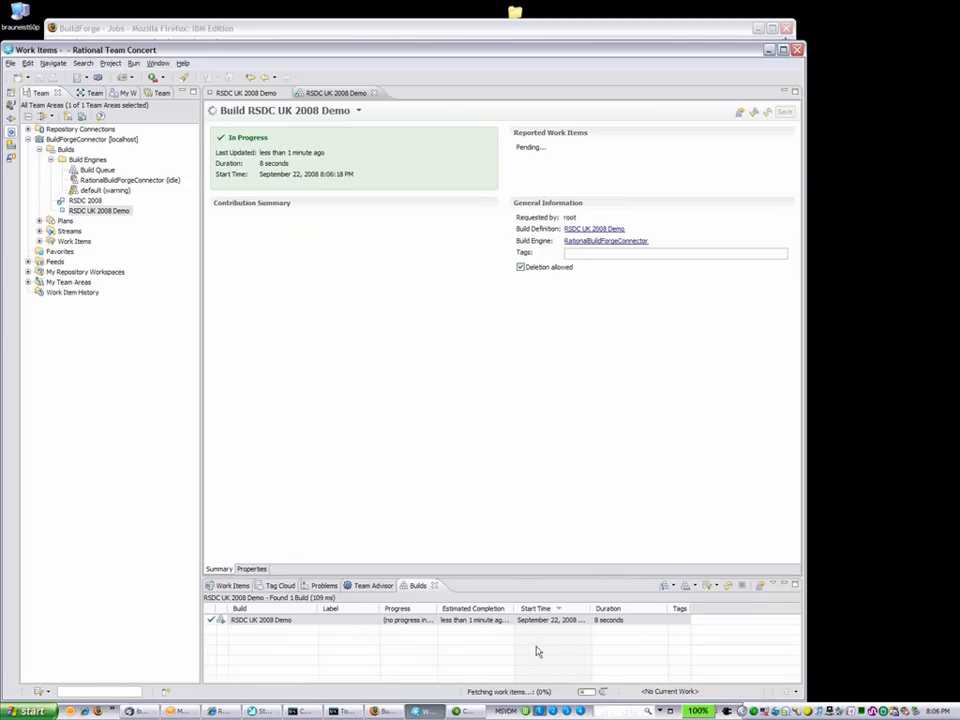
pyautogui.moveTo(728, 586)
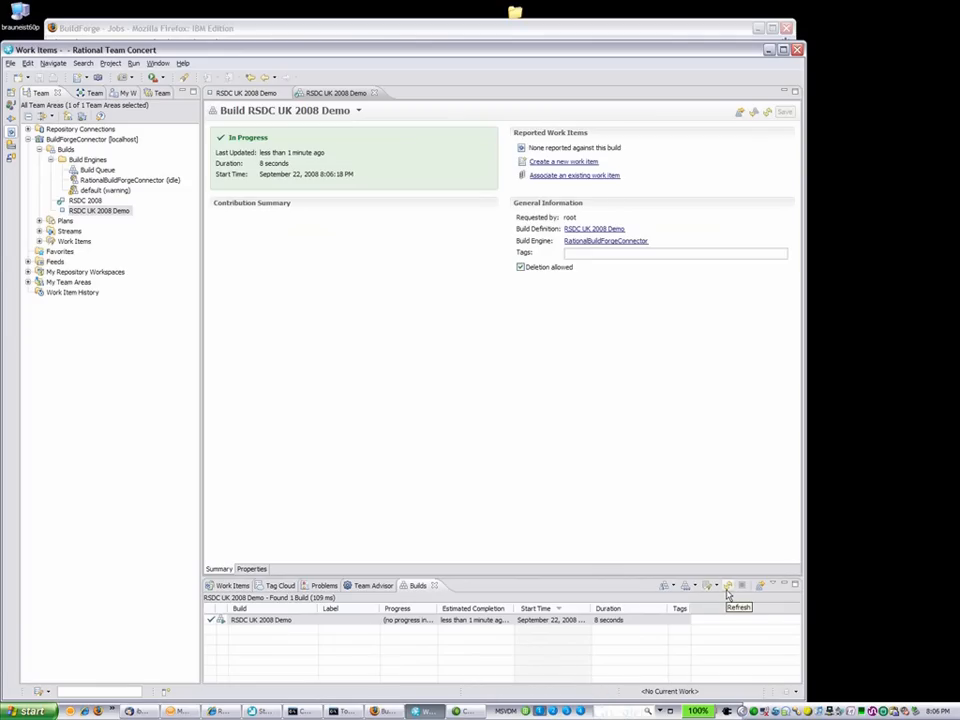
pyautogui.click(728, 584)
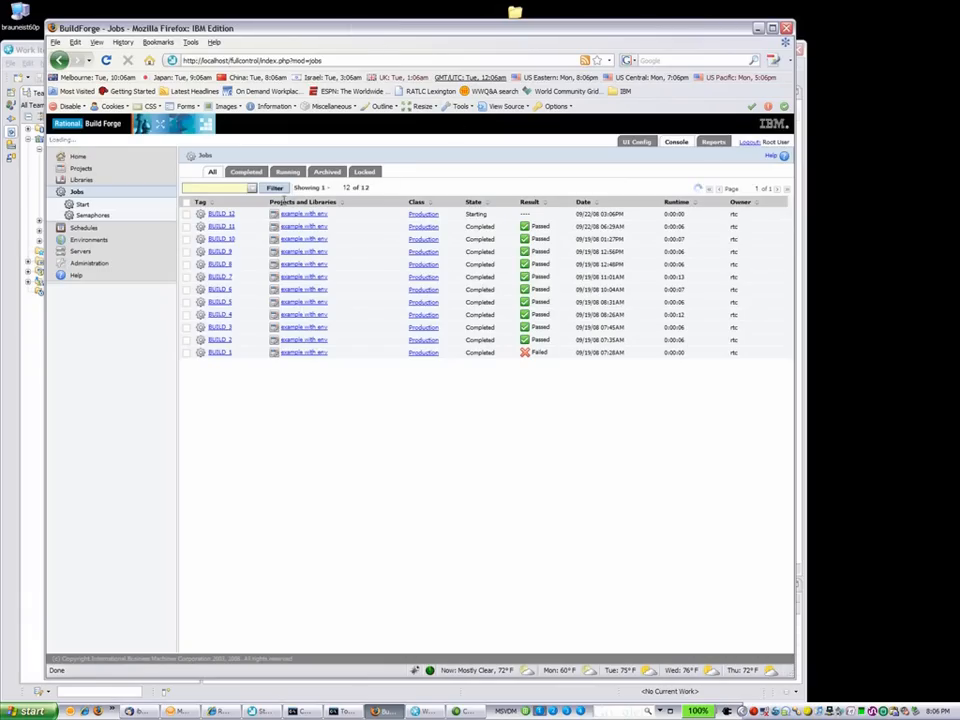
# Step: Inspect the new Build Forge job, then view the completed build's Activities log in Team Concert
pyautogui.click(220, 214)
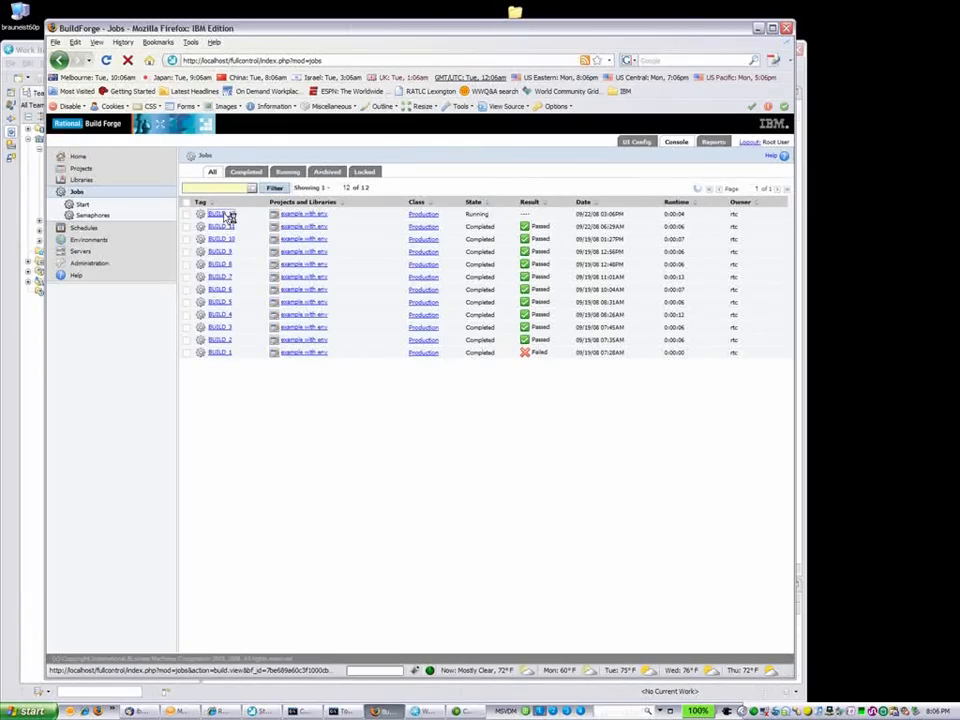
pyautogui.click(220, 226)
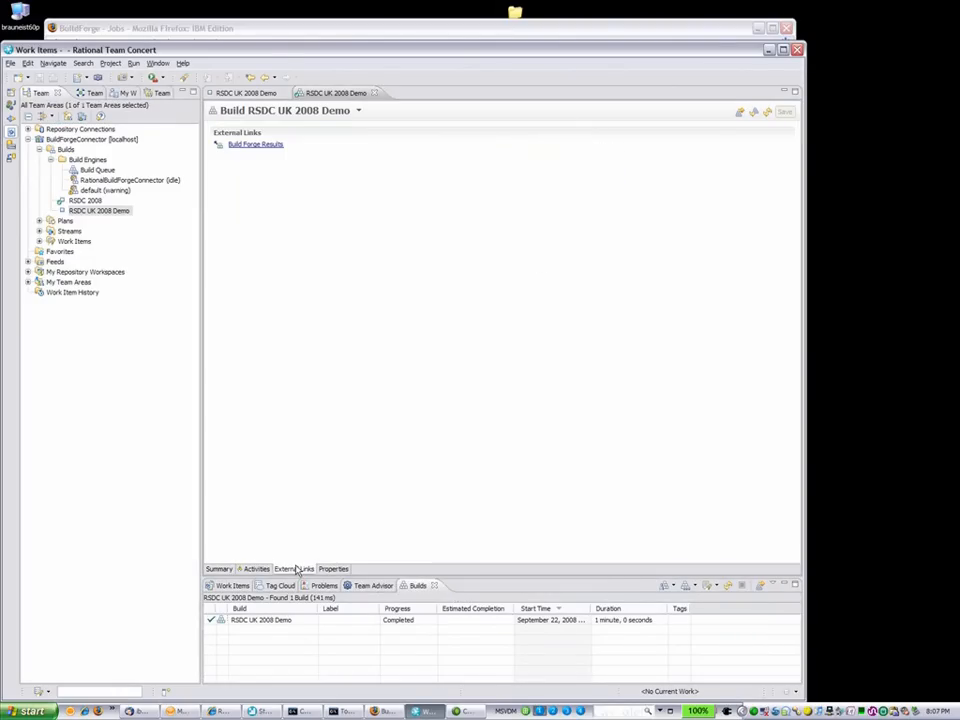
pyautogui.click(256, 568)
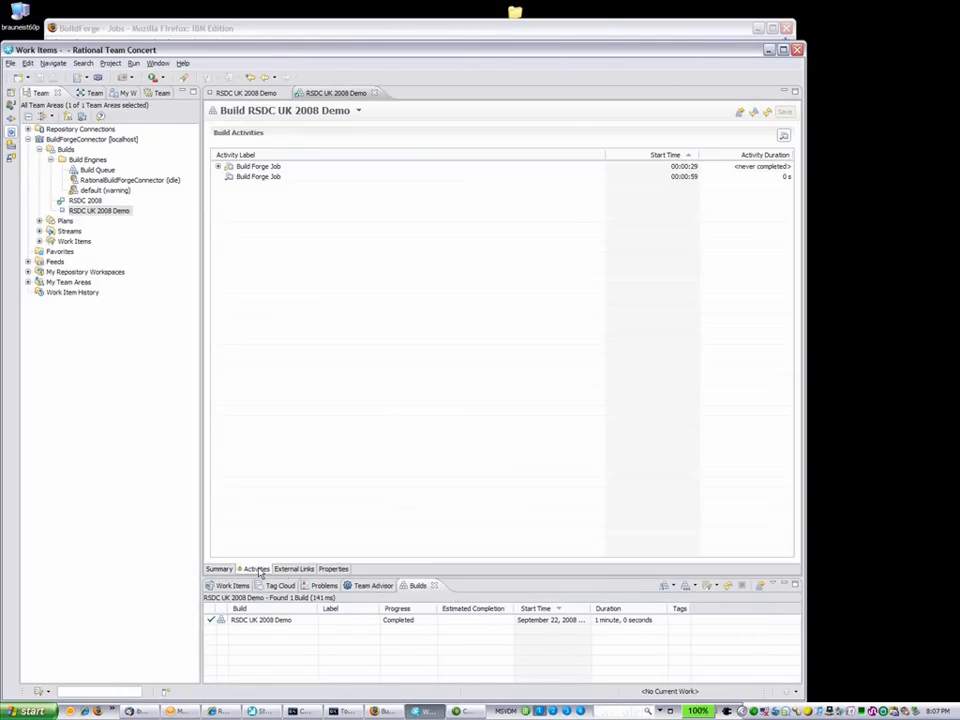